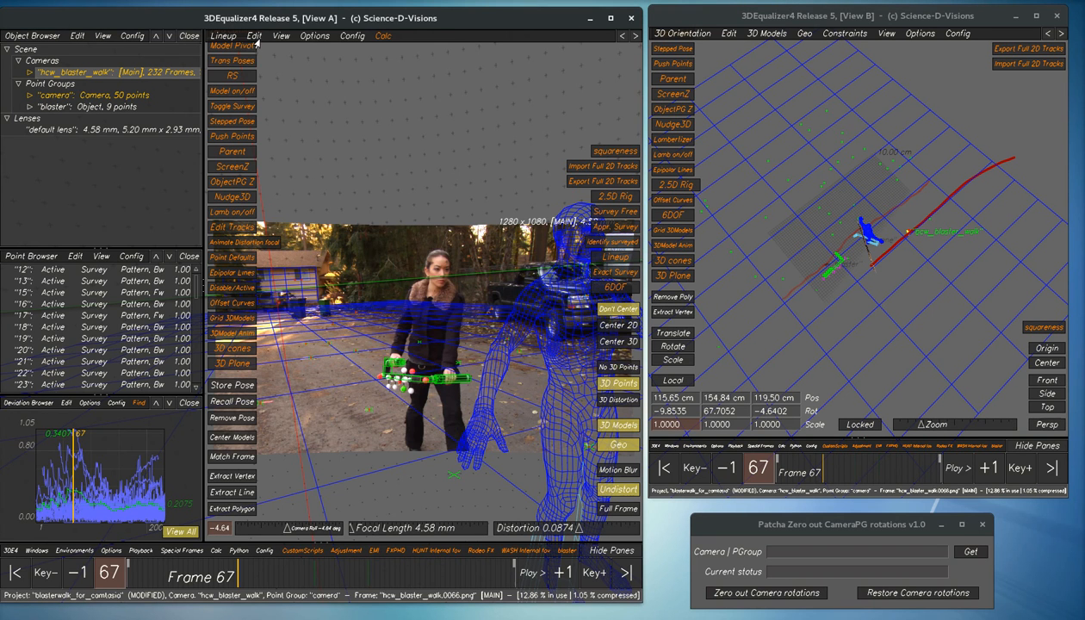
Step: Load the hcw_blaster_walk camera point group and zero out its camera rotations
left_click(253, 35)
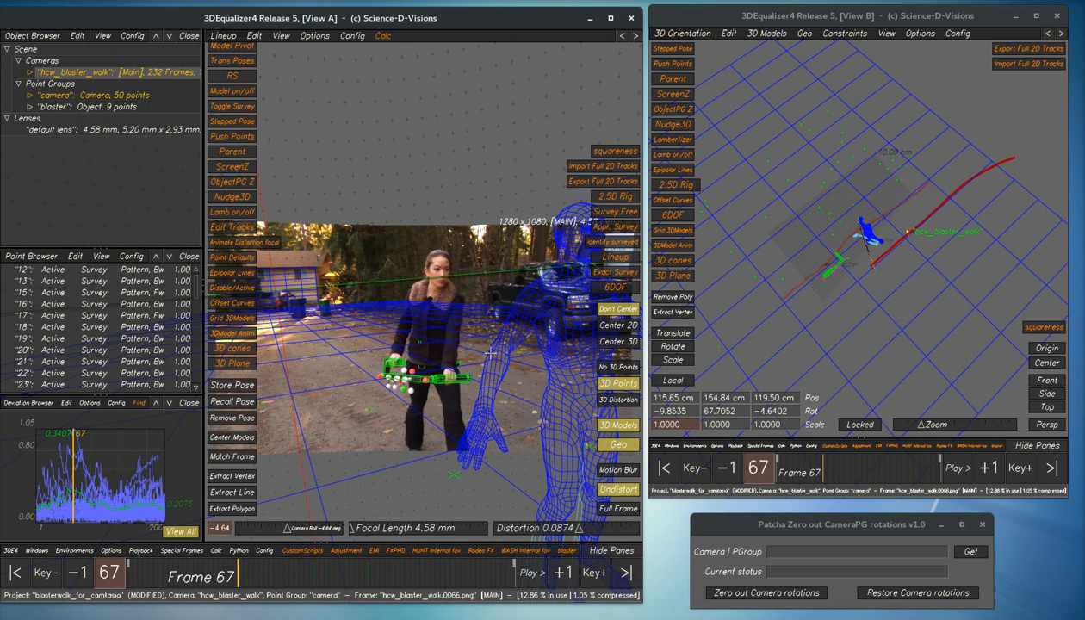
mouse_move(882, 261)
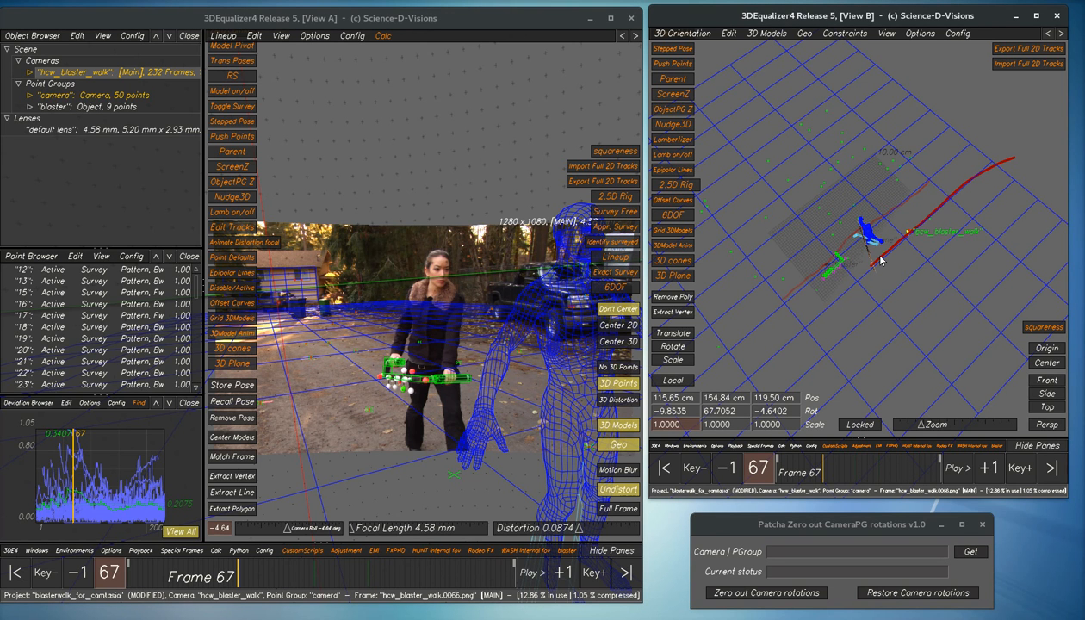
mouse_move(907, 264)
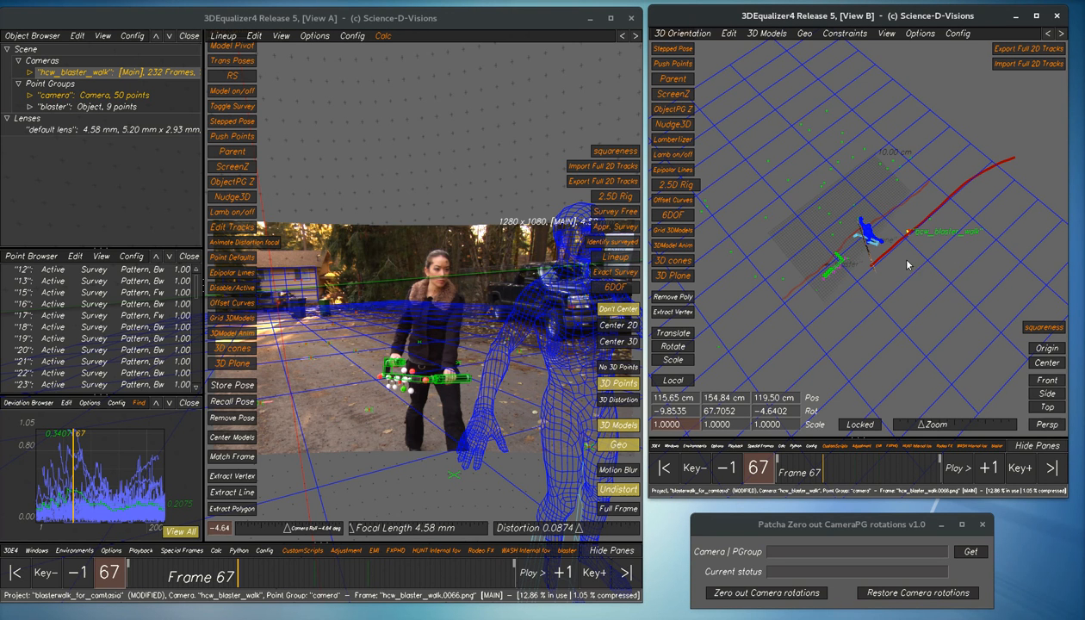
mouse_move(887, 359)
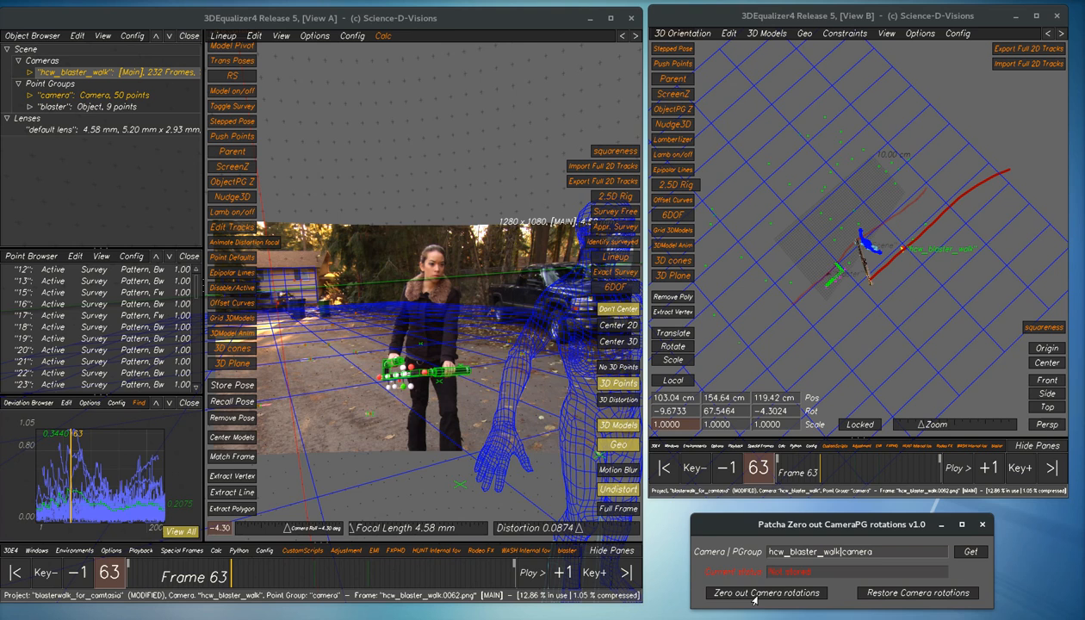
left_click(765, 593)
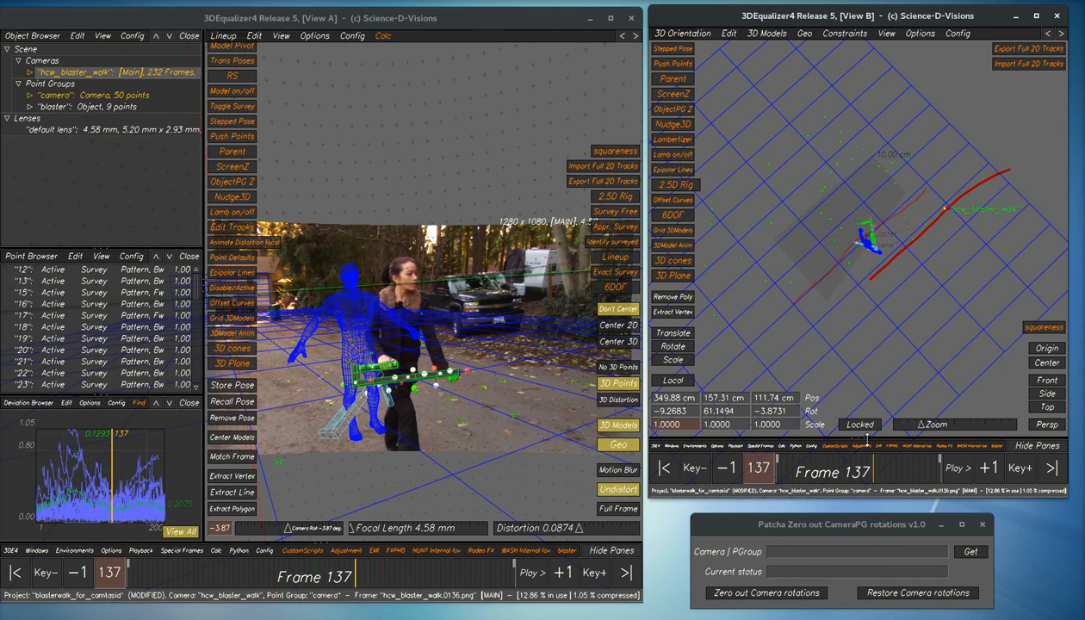
mouse_move(782, 226)
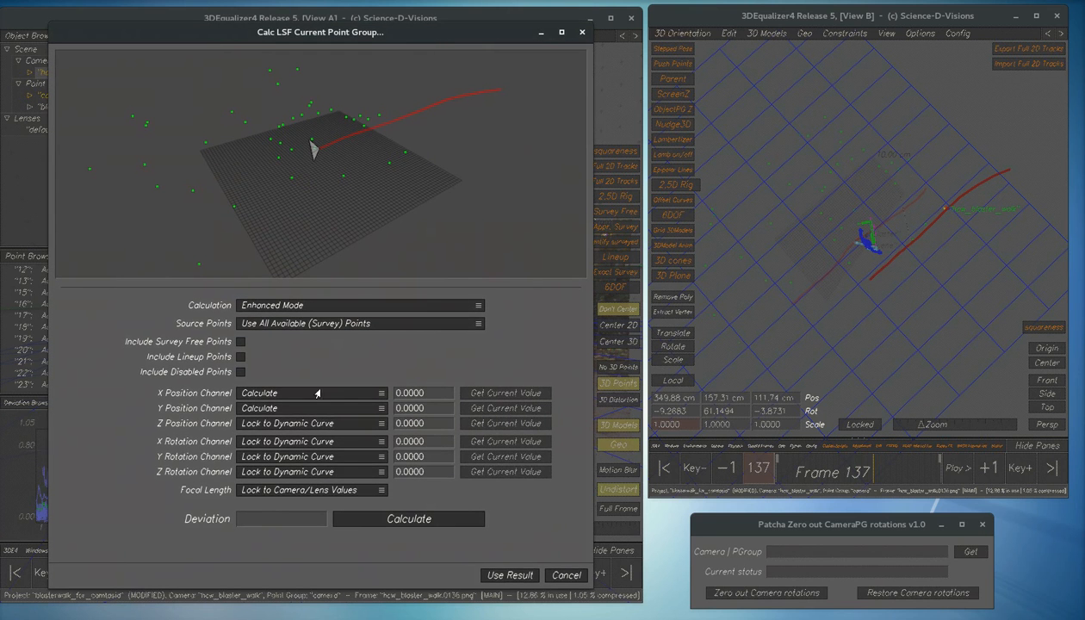
mouse_move(353, 413)
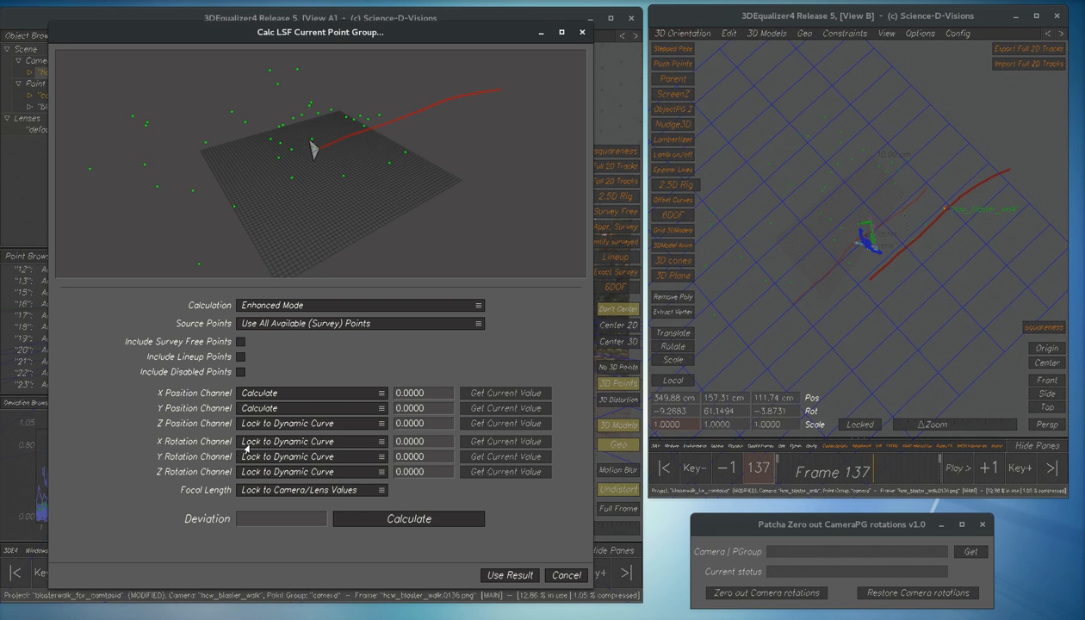
mouse_move(304, 480)
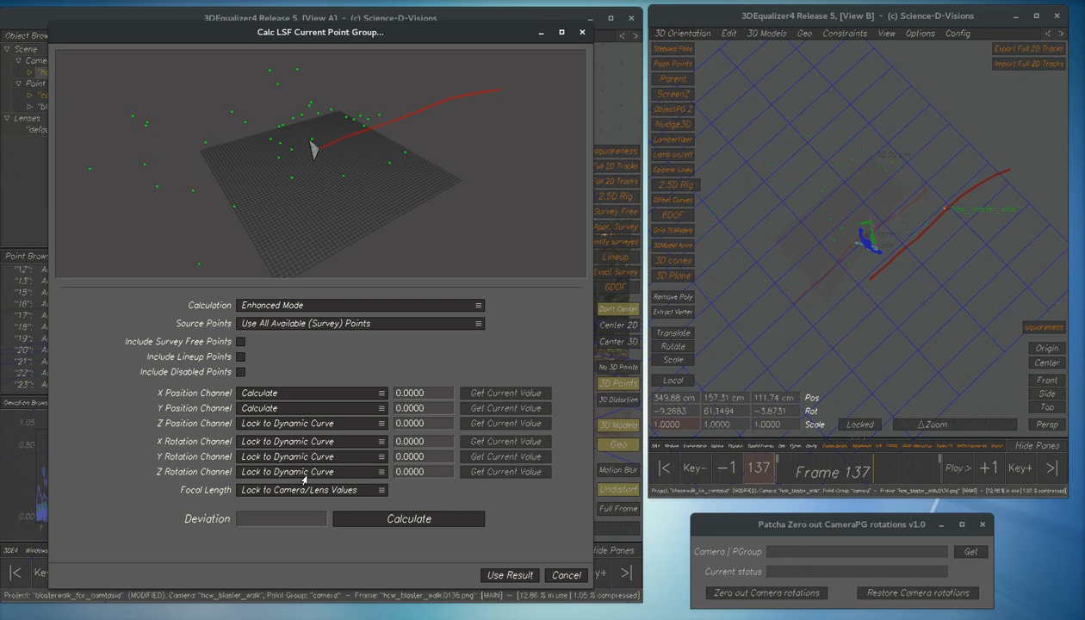
mouse_move(264, 463)
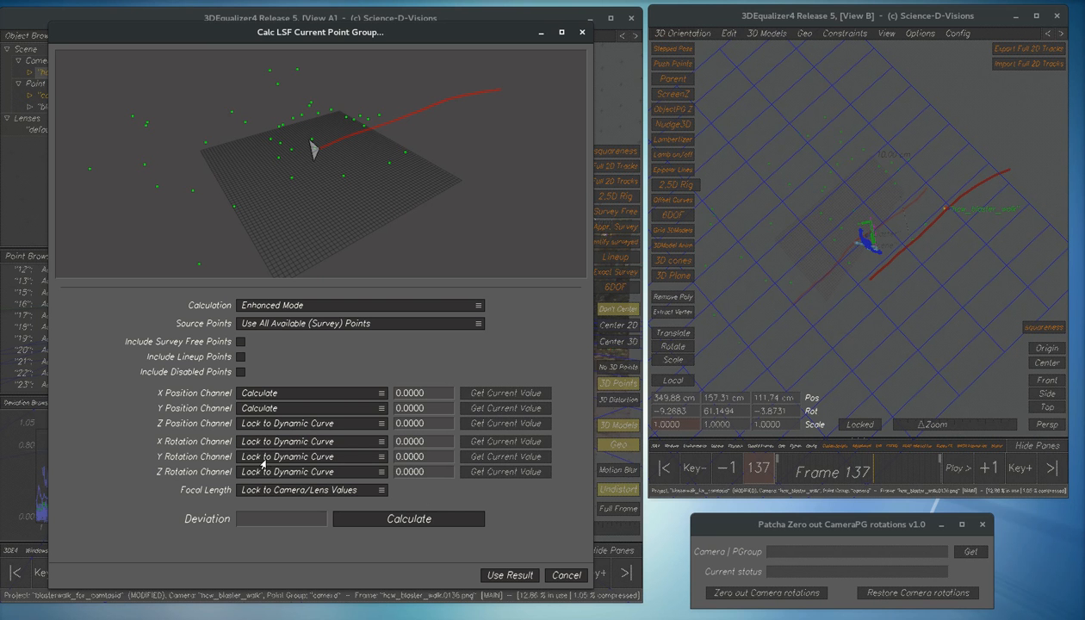